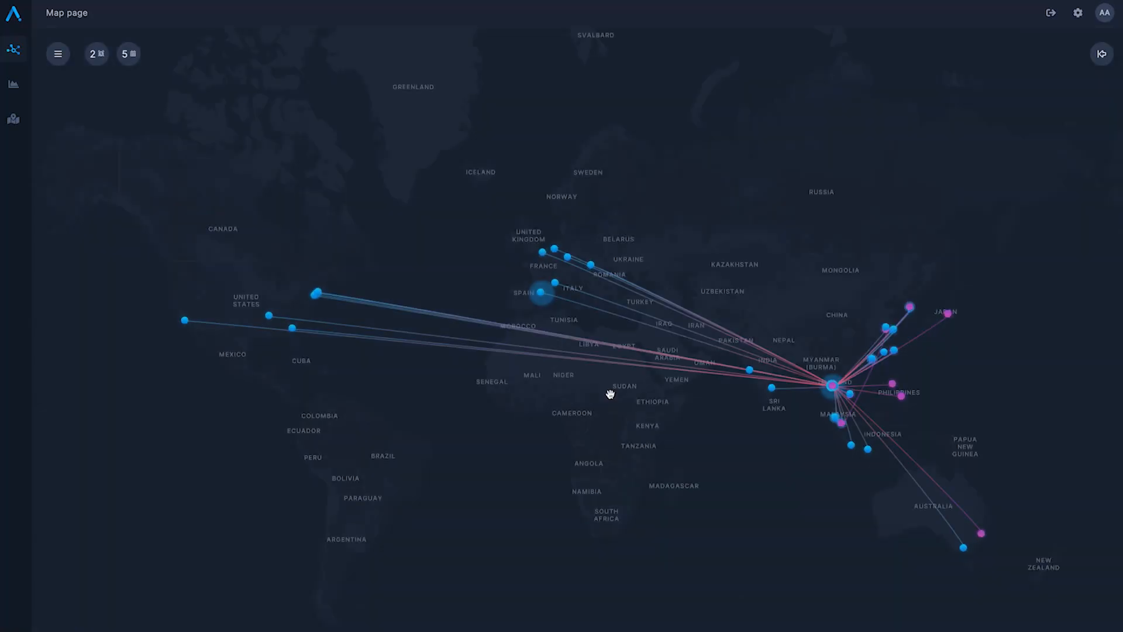
mouse_move(423, 342)
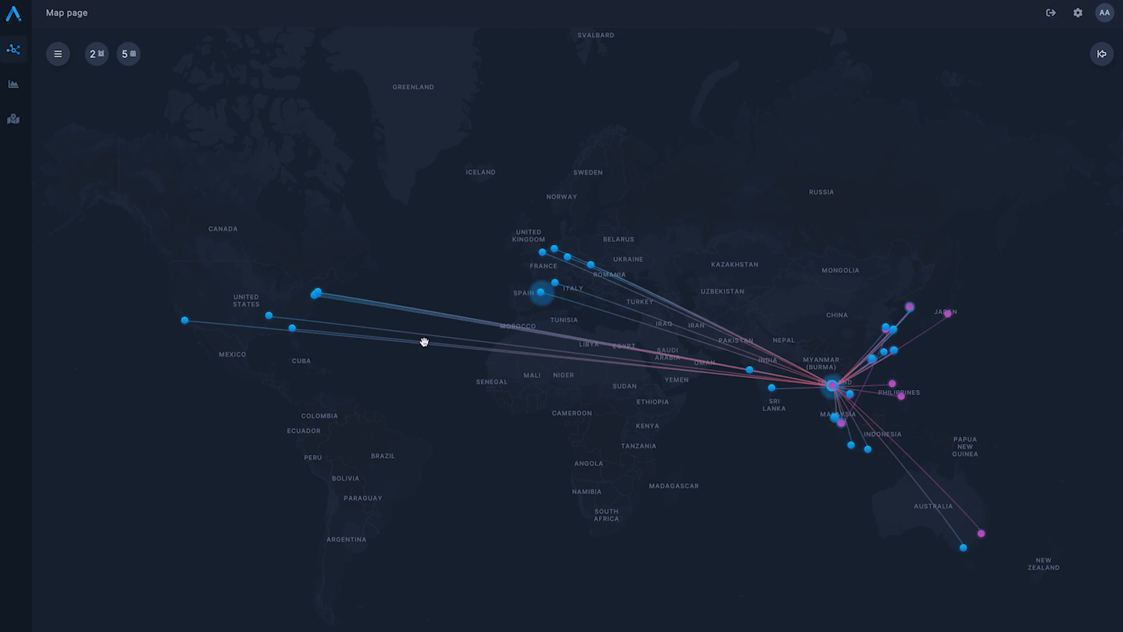
mouse_move(156, 137)
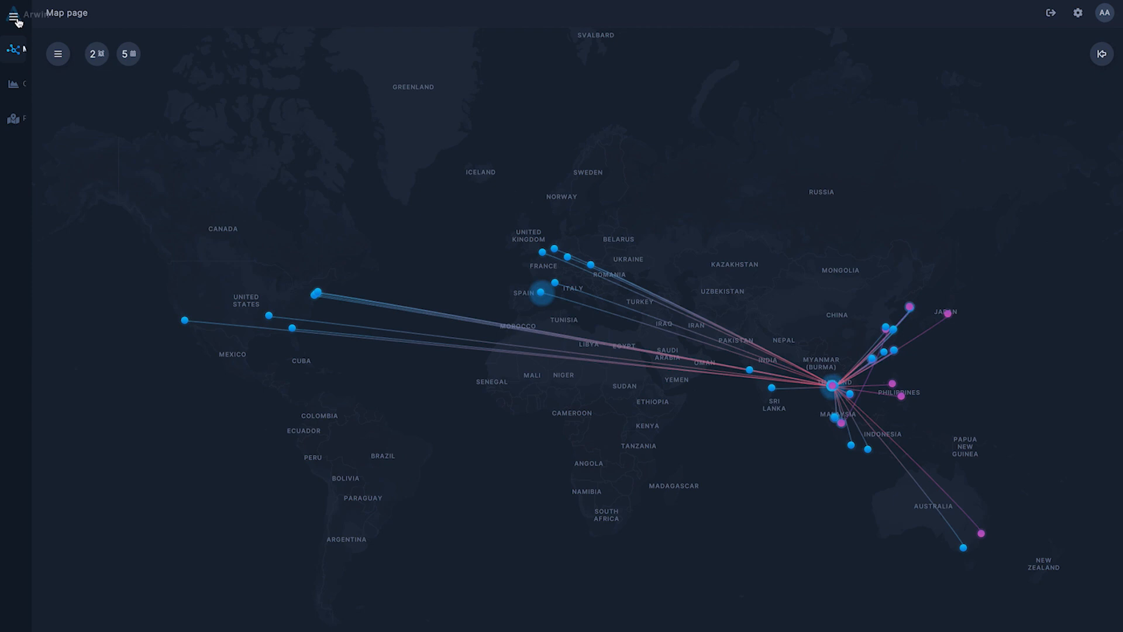
- Expand the sidebar so the Map, Overview and Planning labels appear
left_click(14, 13)
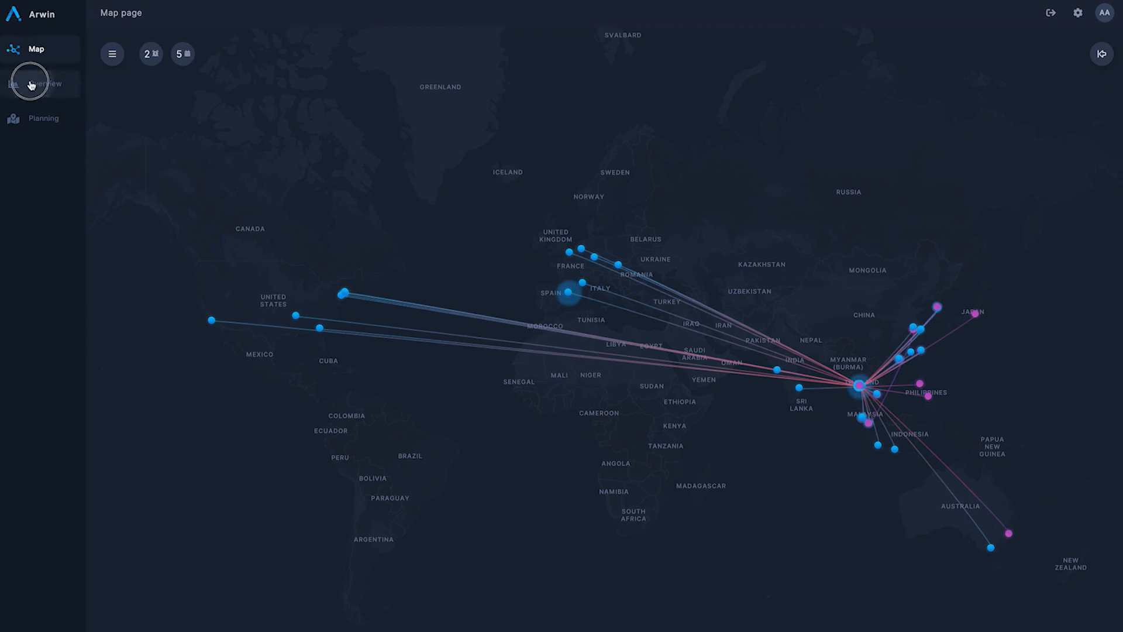
left_click(39, 83)
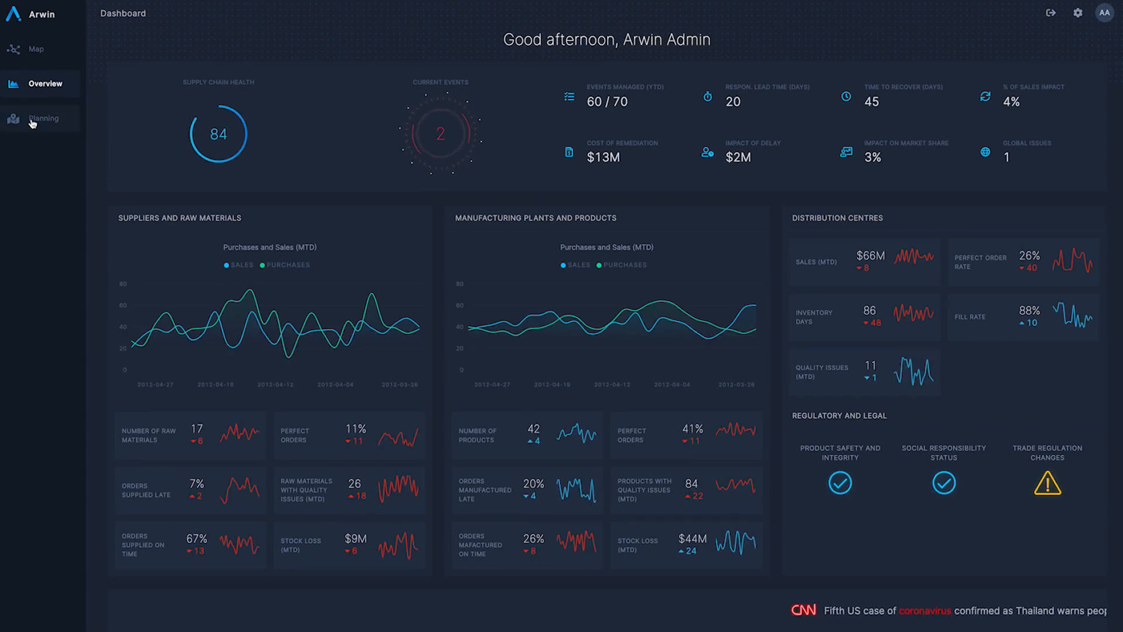
left_click(44, 118)
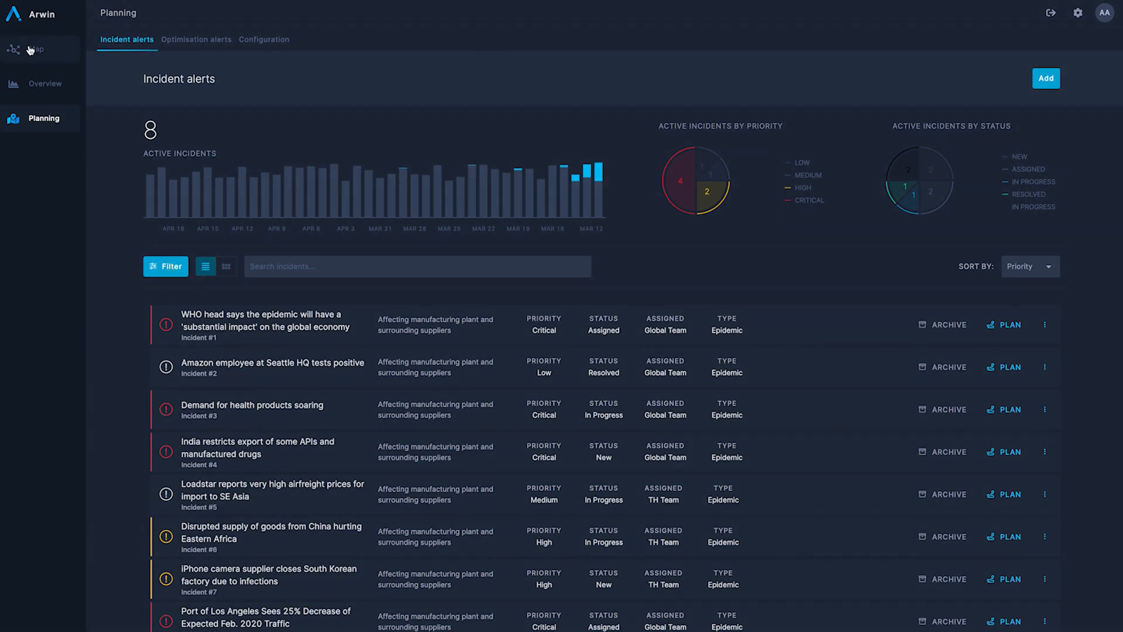
left_click(36, 49)
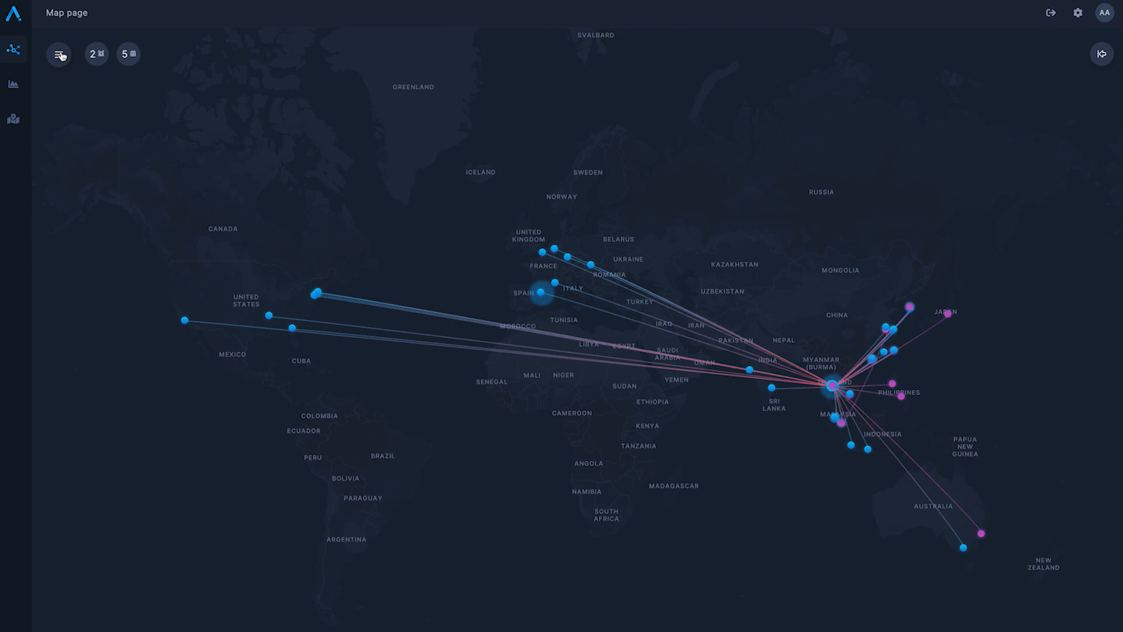
- Preview the Baby Powder and Skin Care networks, then show all product category networks again
left_click(60, 54)
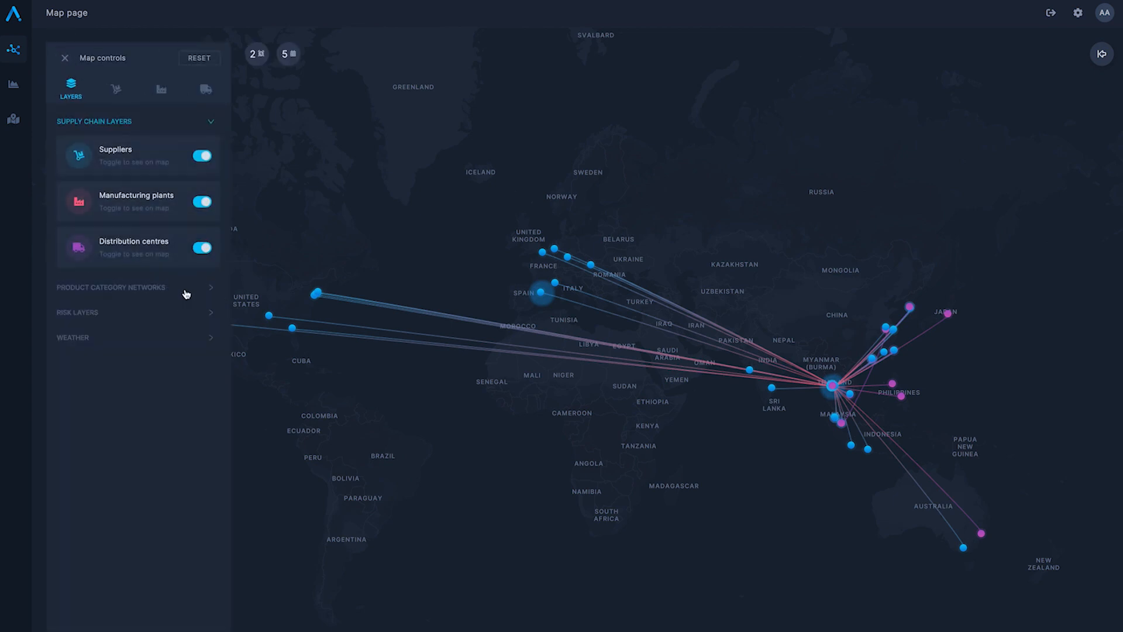
left_click(136, 288)
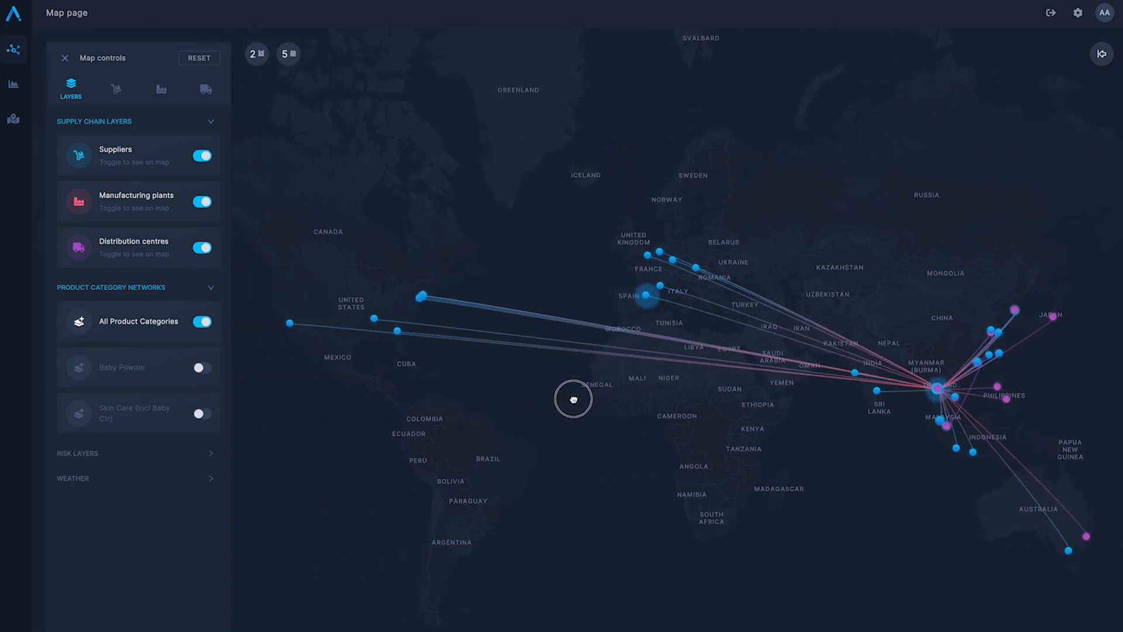
left_click(201, 367)
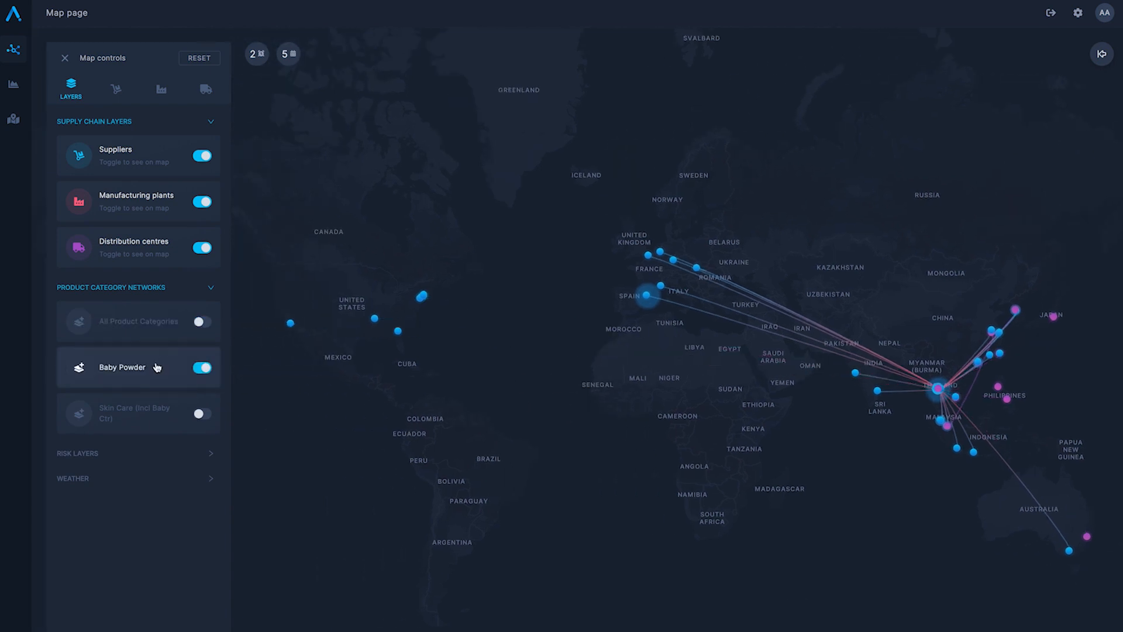
left_click(200, 413)
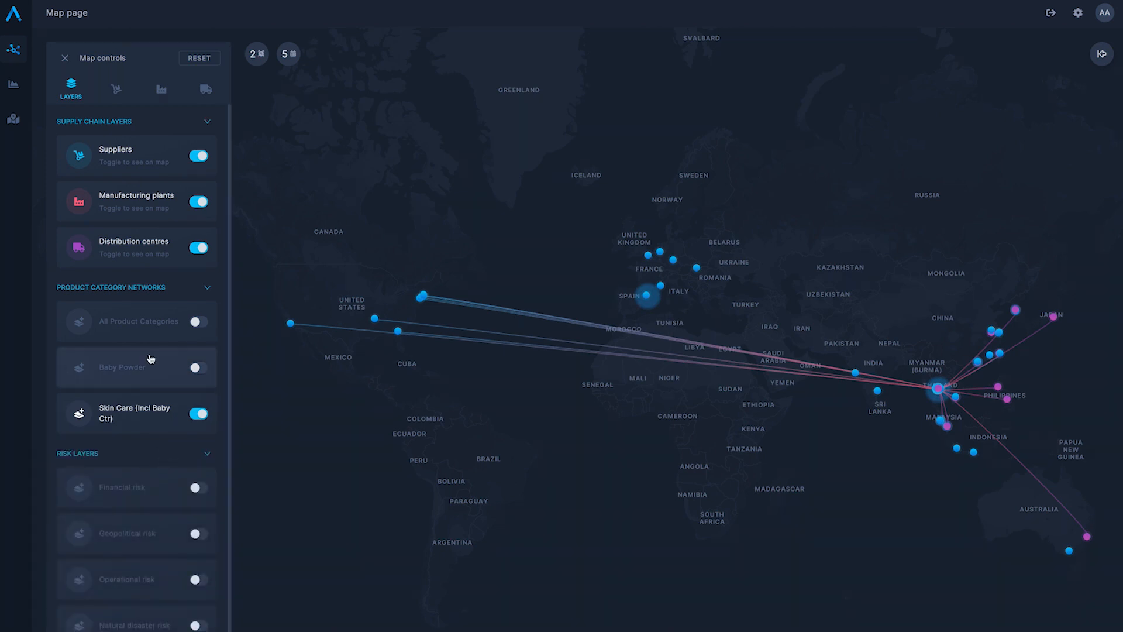
left_click(197, 321)
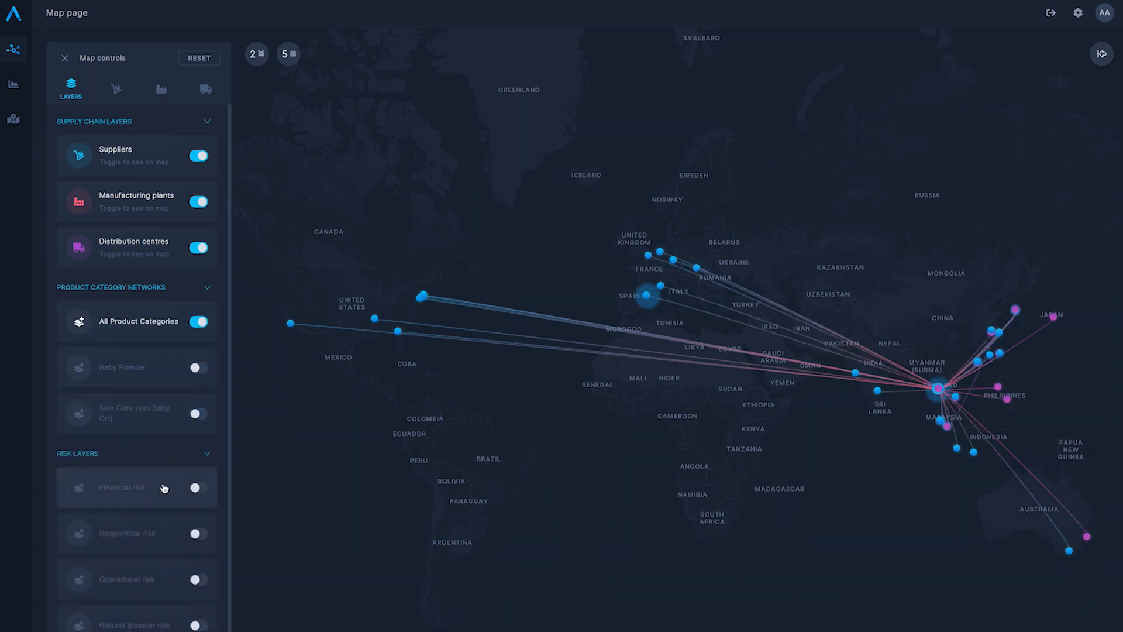
- Leave the Financial risk layer switched on and bring up the current events list
left_click(198, 488)
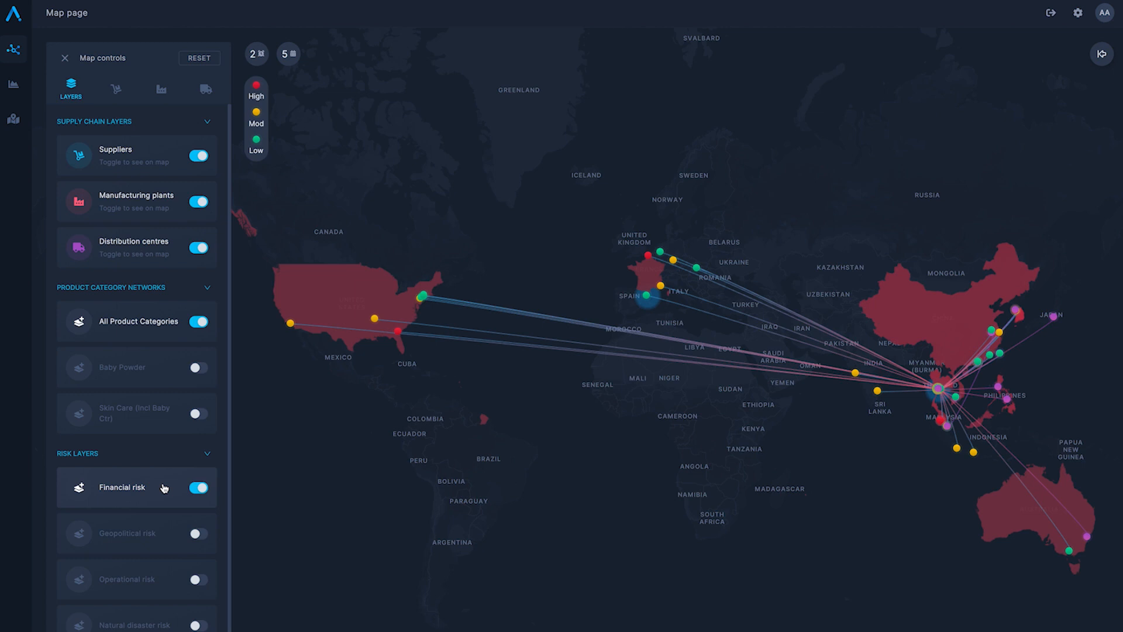
left_click(199, 487)
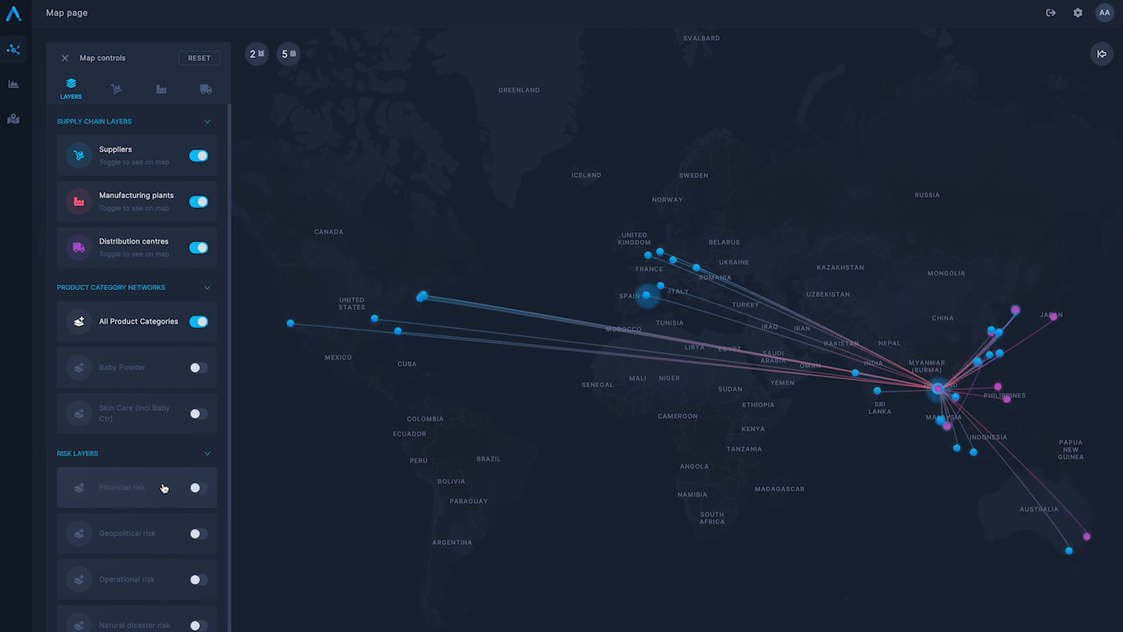
left_click(199, 488)
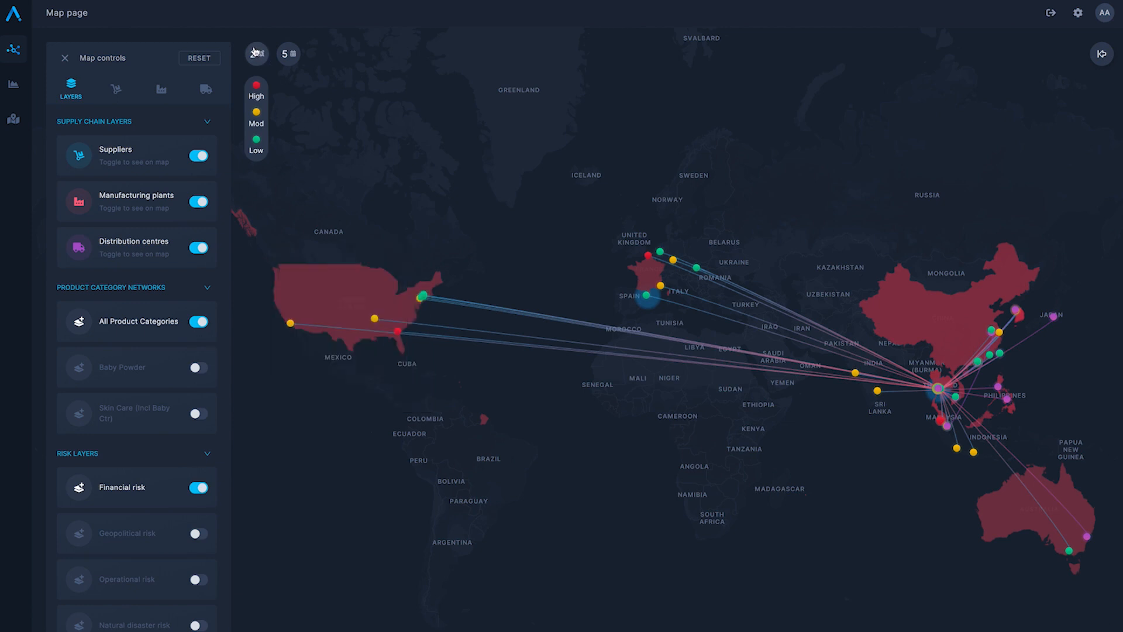
left_click(1100, 53)
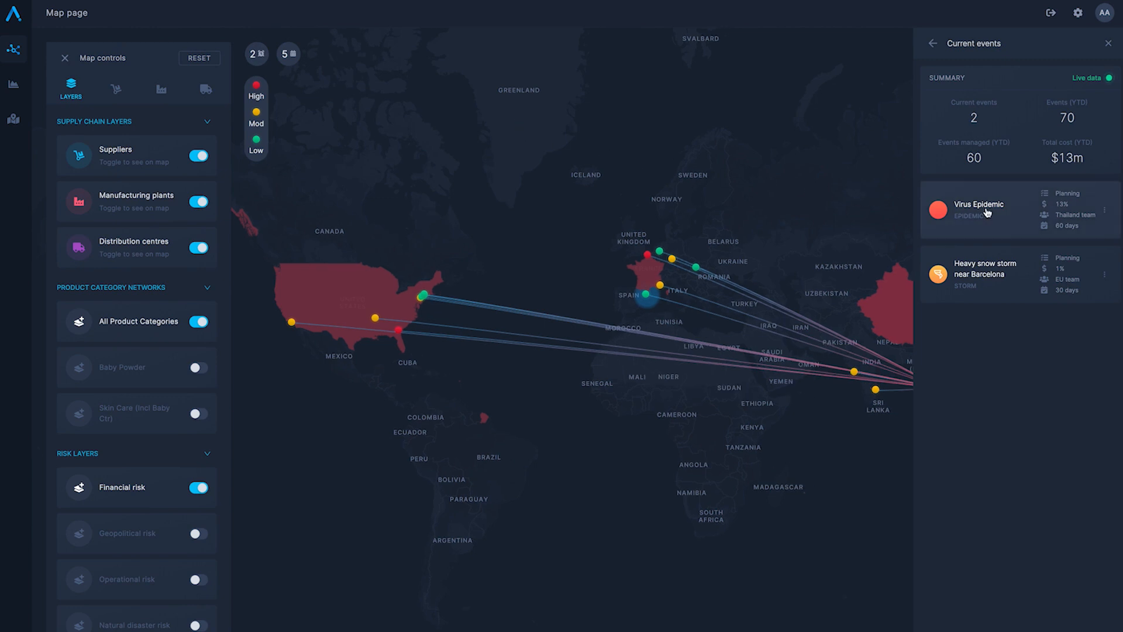
left_click(976, 208)
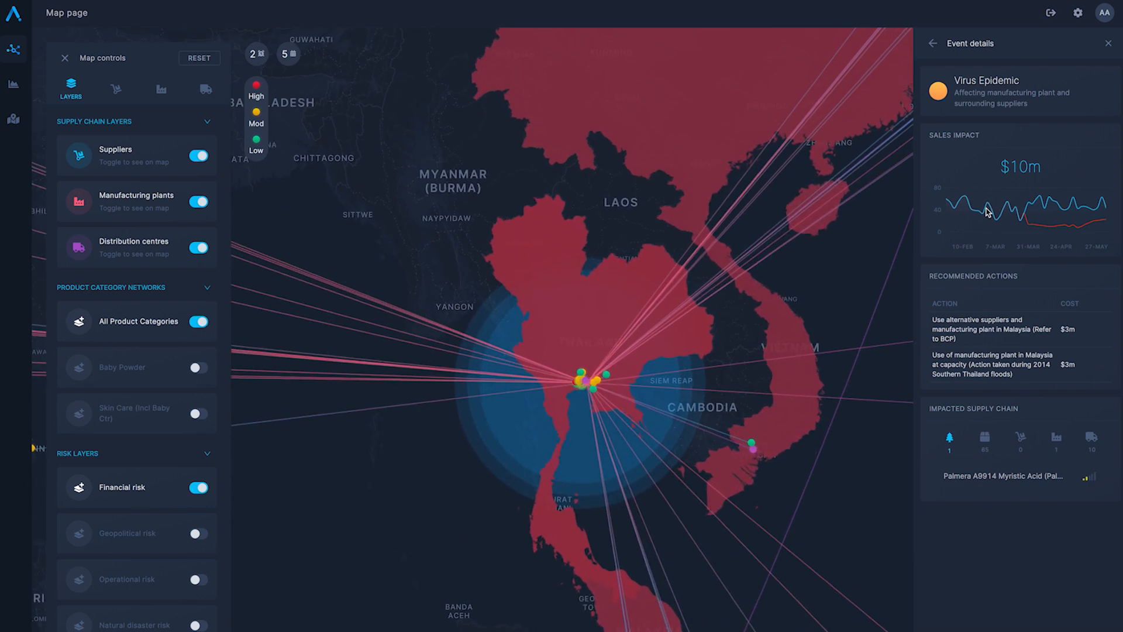
mouse_move(721, 391)
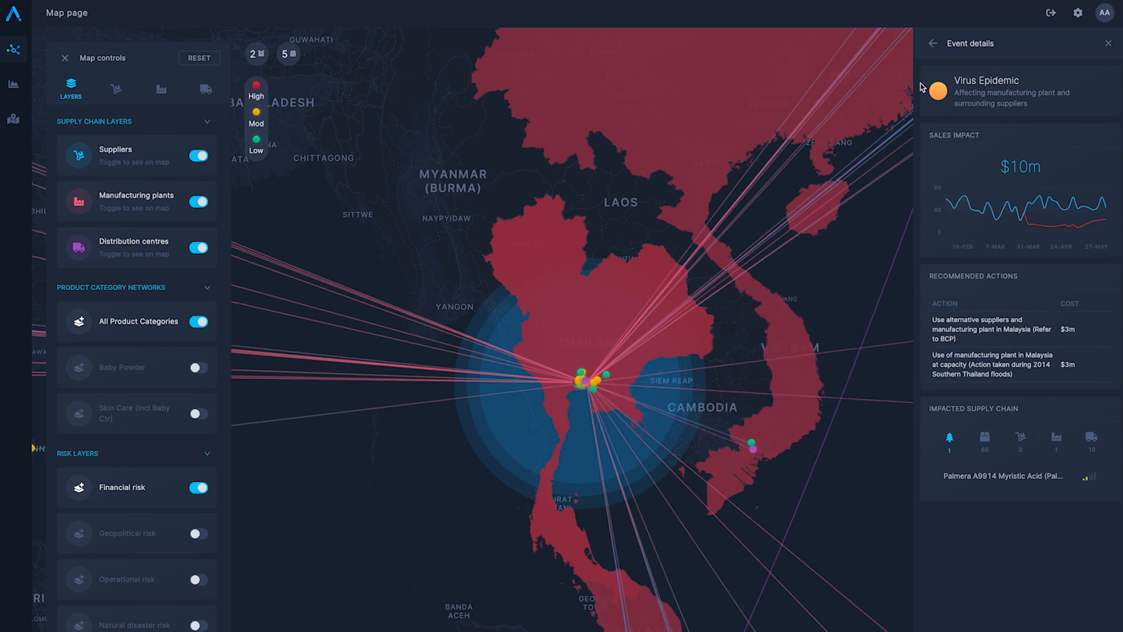
left_click(933, 43)
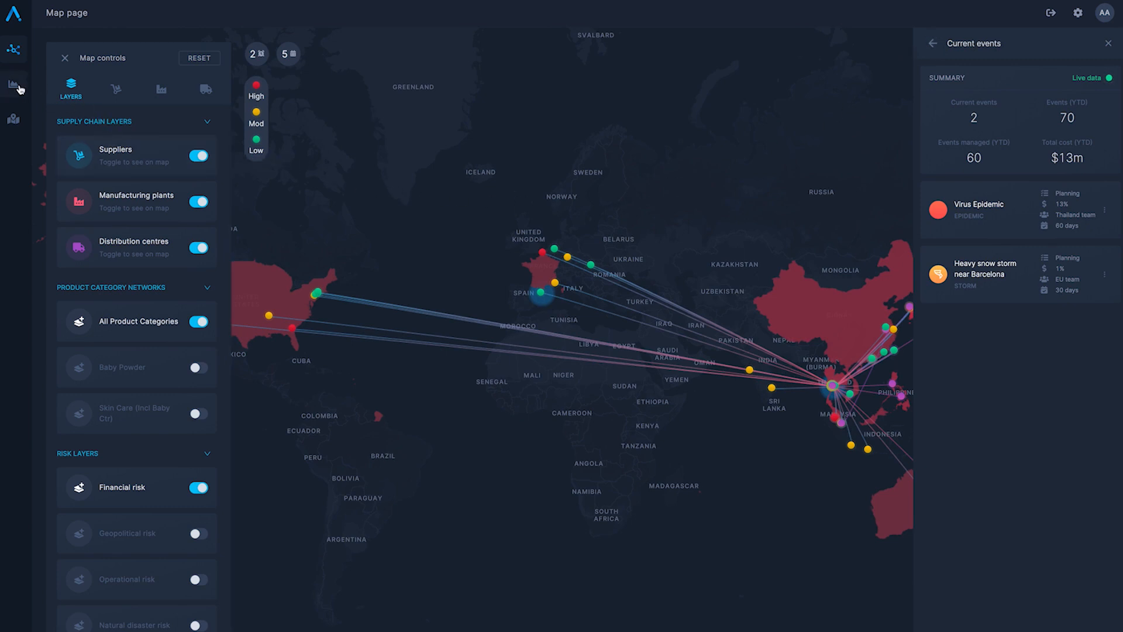
- Visit the Overview dashboard, then the Planning incident alerts listing eight active incidents
left_click(12, 84)
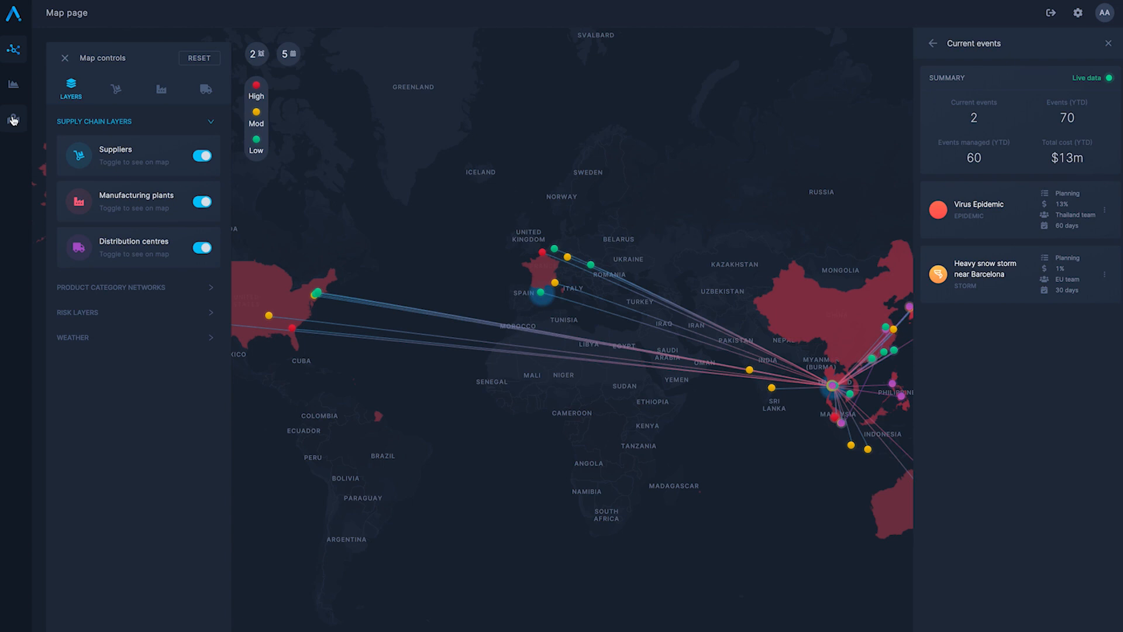
left_click(13, 119)
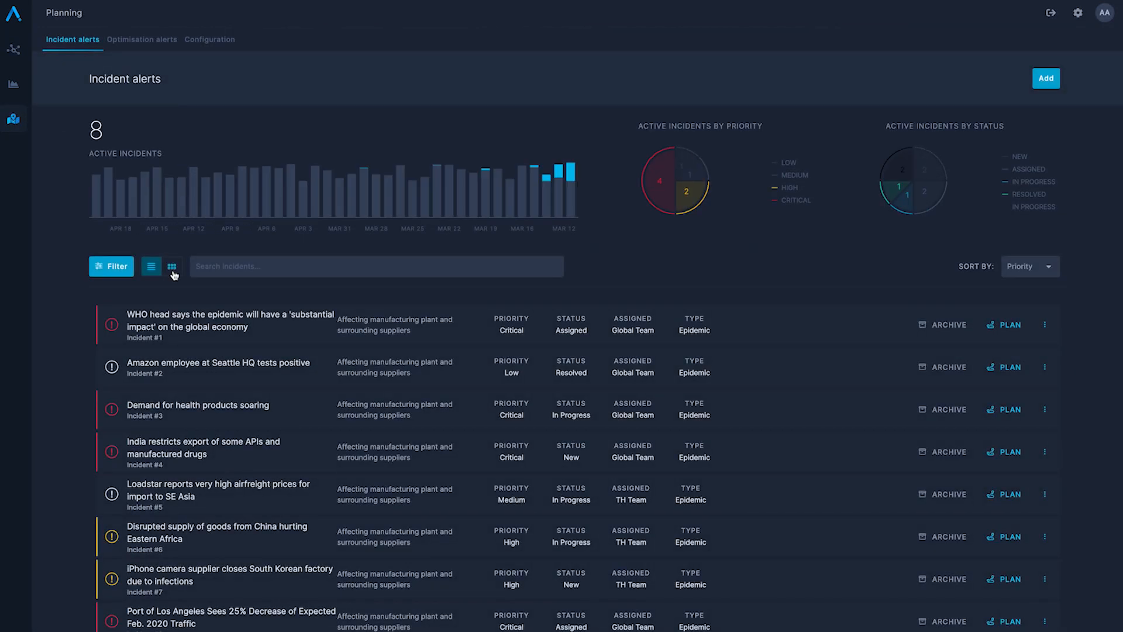
- Switch incident alerts to card grid view after glancing at Optimisation alerts and Configuration
left_click(172, 266)
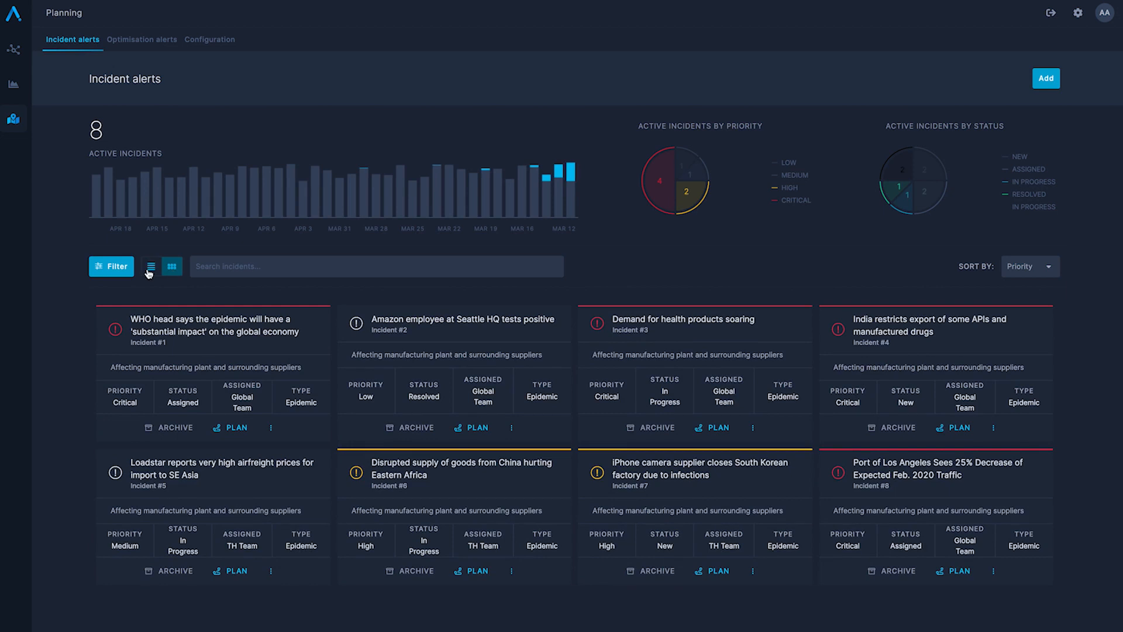
left_click(142, 40)
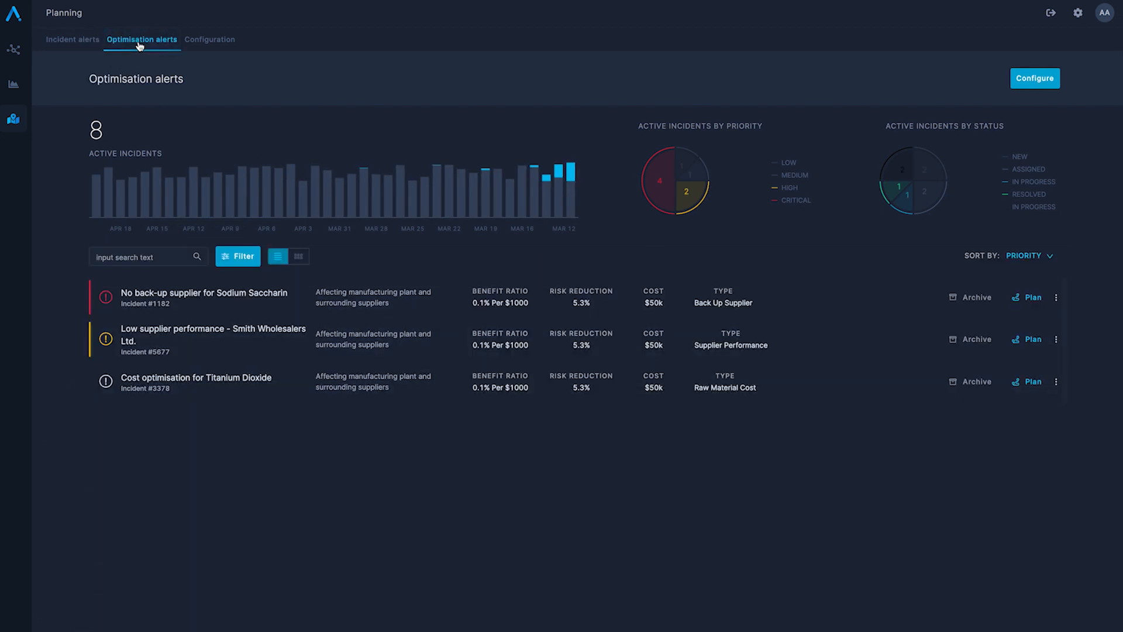
left_click(209, 40)
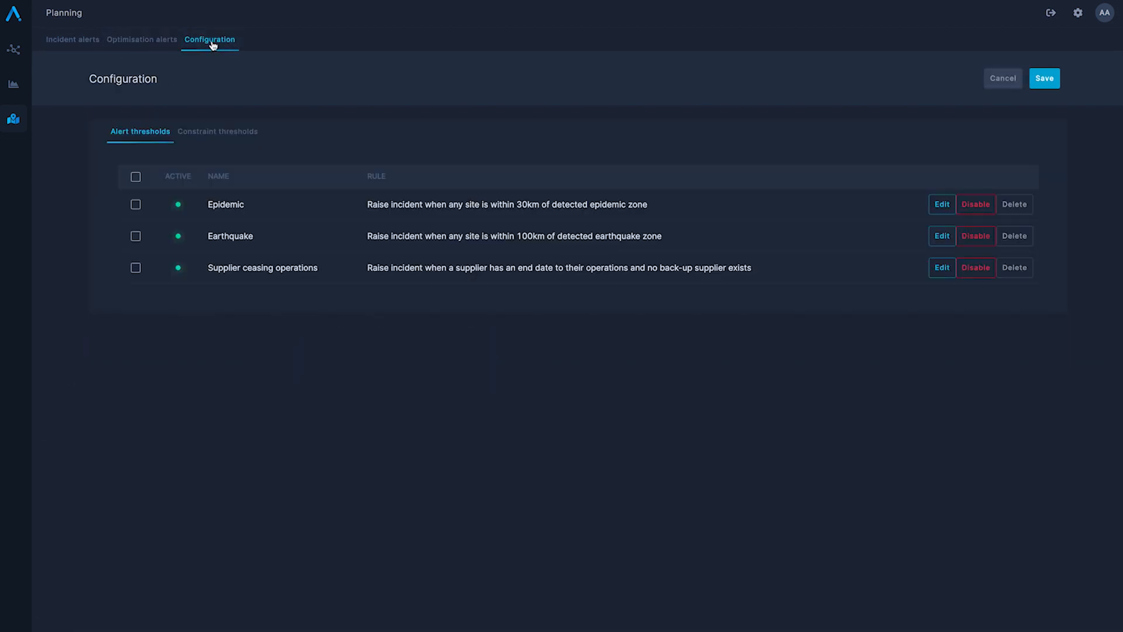
left_click(73, 40)
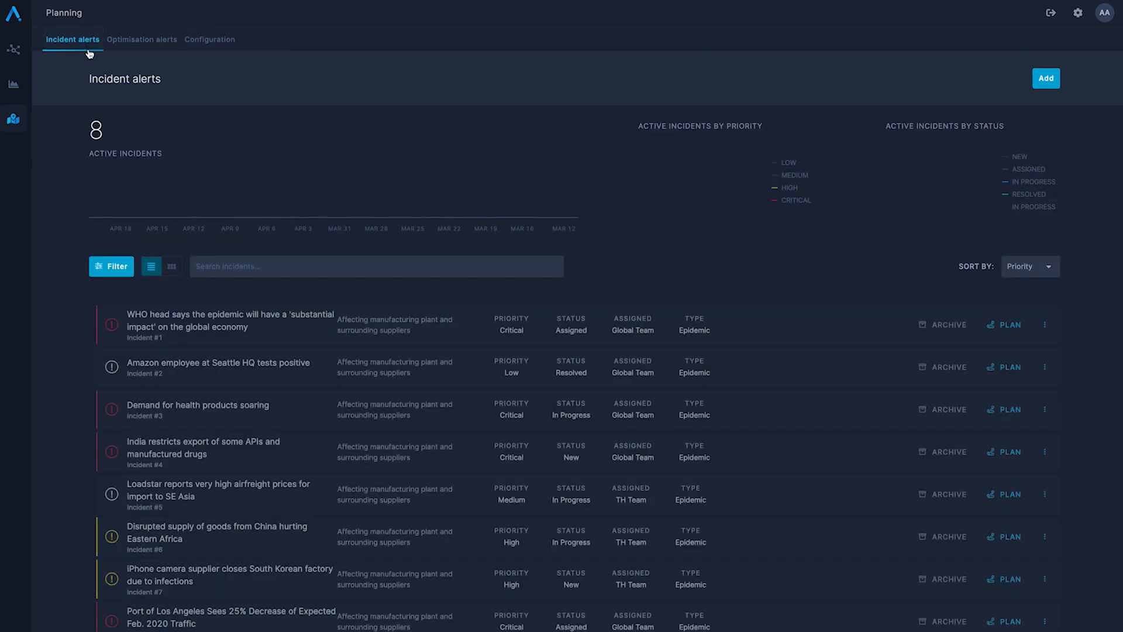
left_click(171, 265)
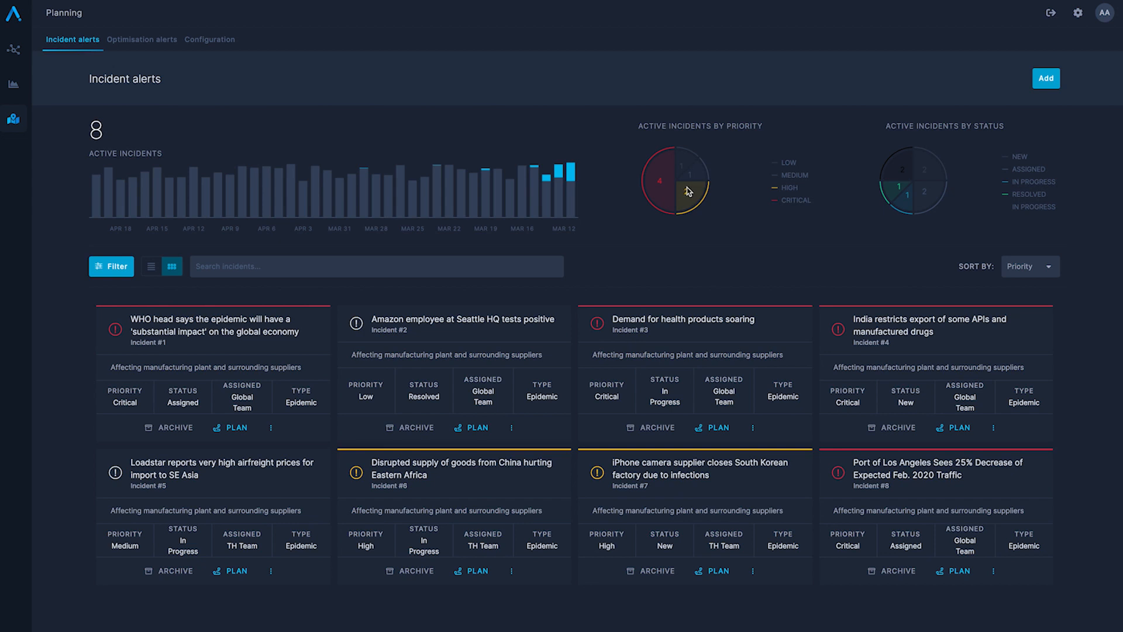
left_click(231, 428)
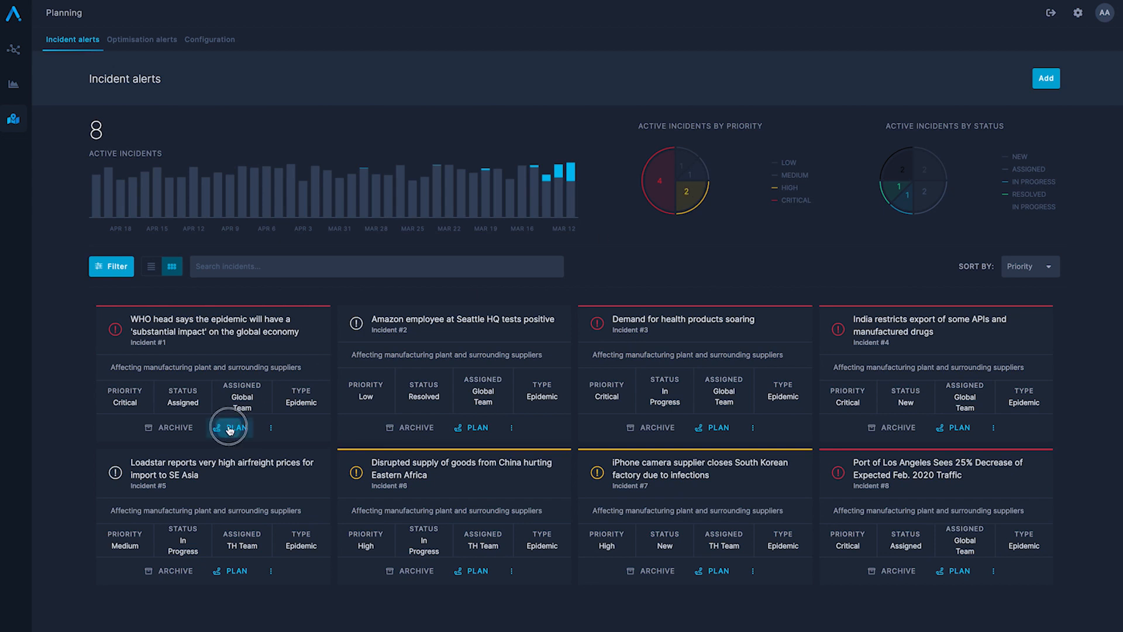
- Generate a solution for Incident #1, the Bangkok epidemic, cutting risk from 75% to 12%, then return to the map
left_click(230, 427)
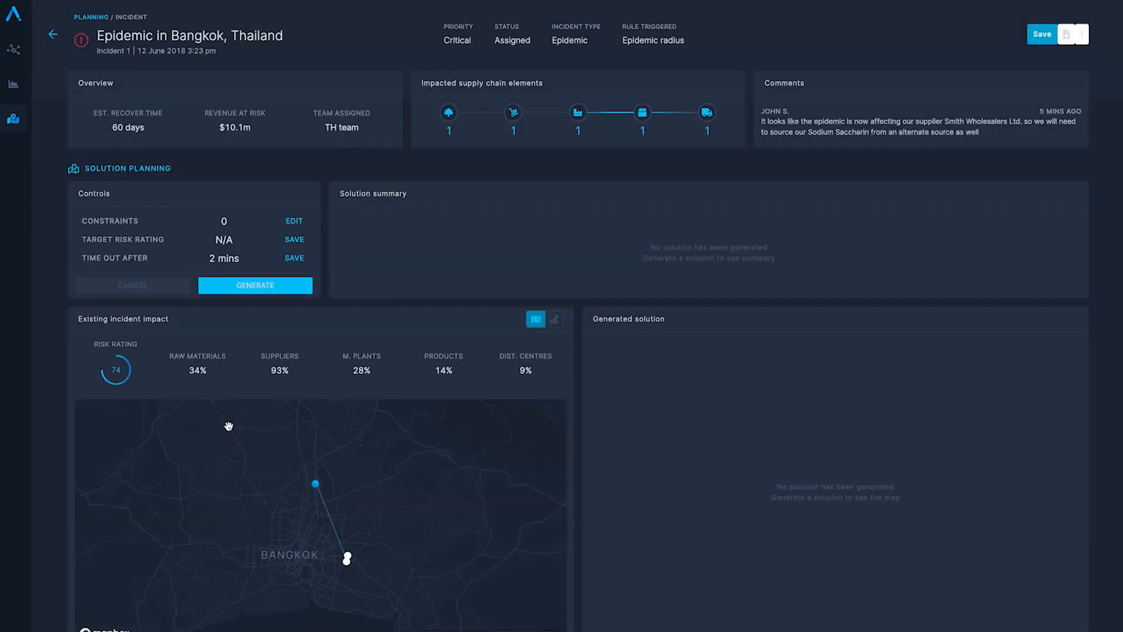
left_click(255, 285)
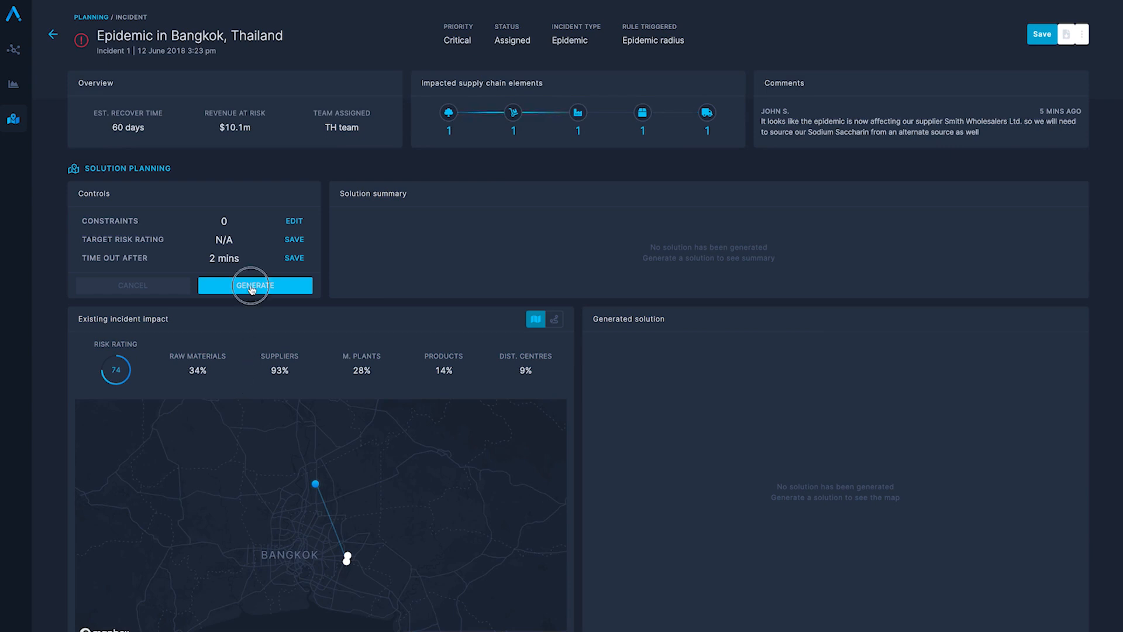
left_click(254, 285)
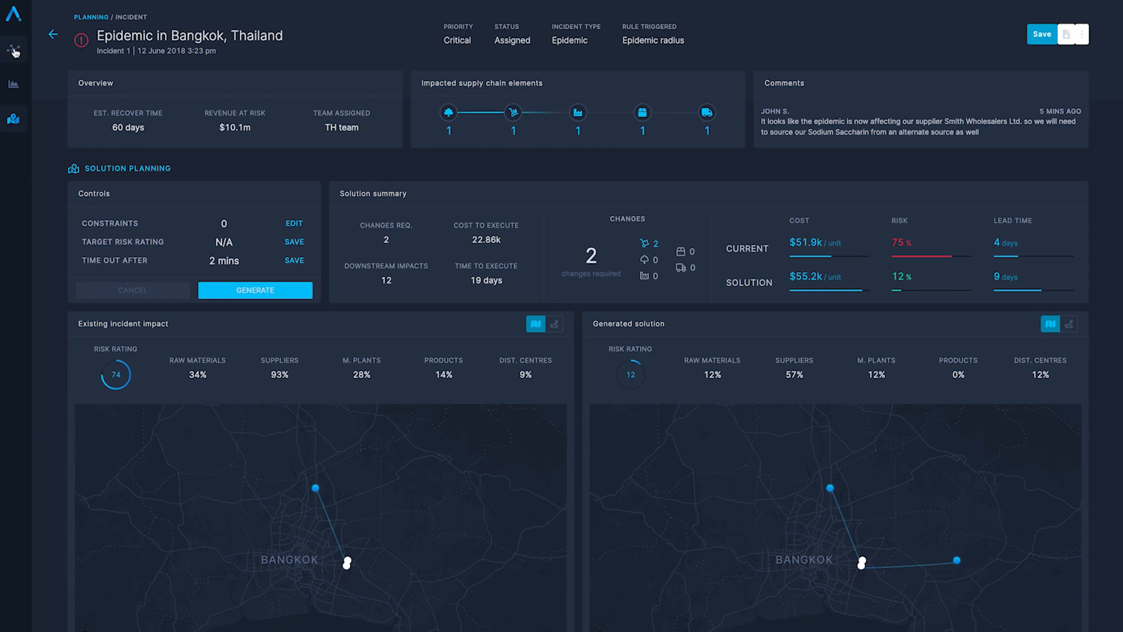
left_click(14, 50)
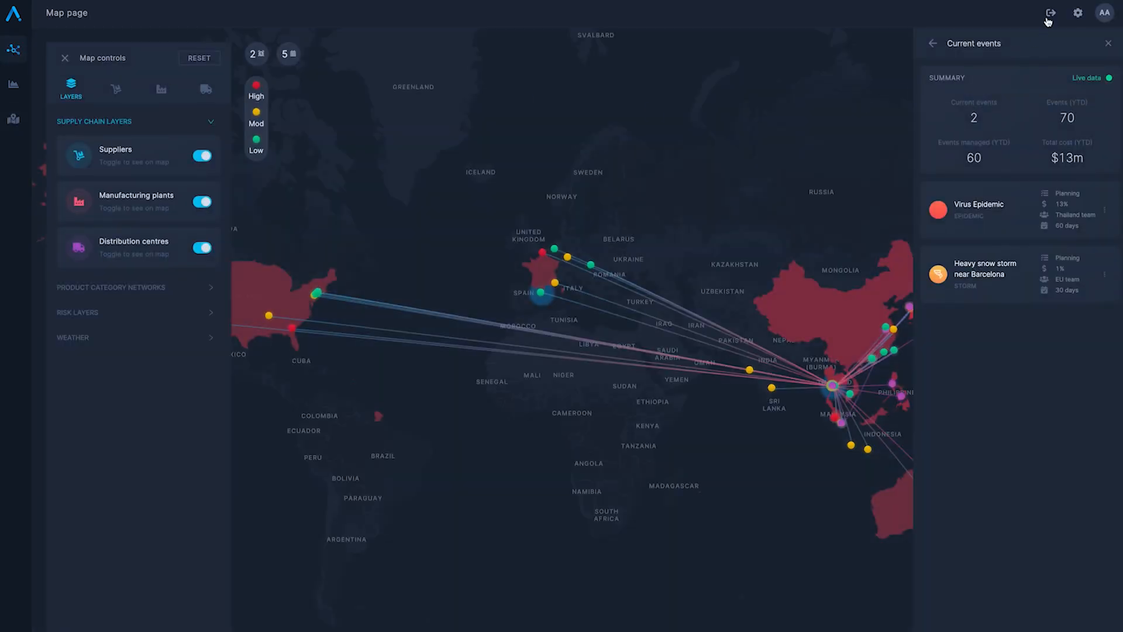